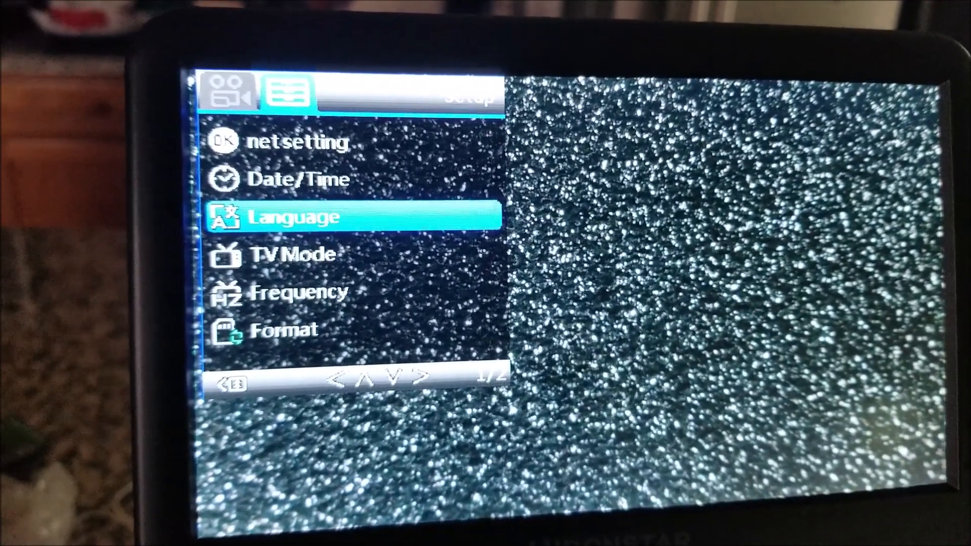
key(Down)
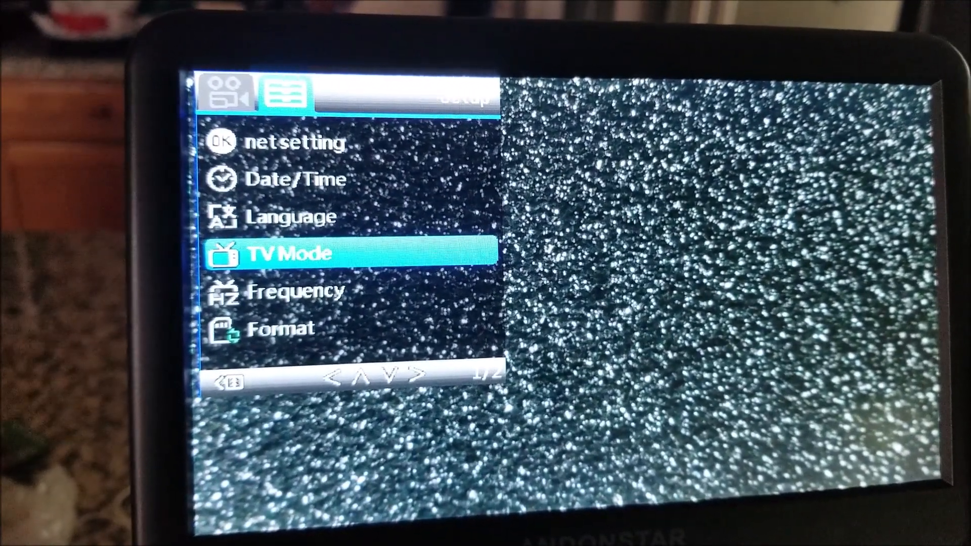
key(Down)
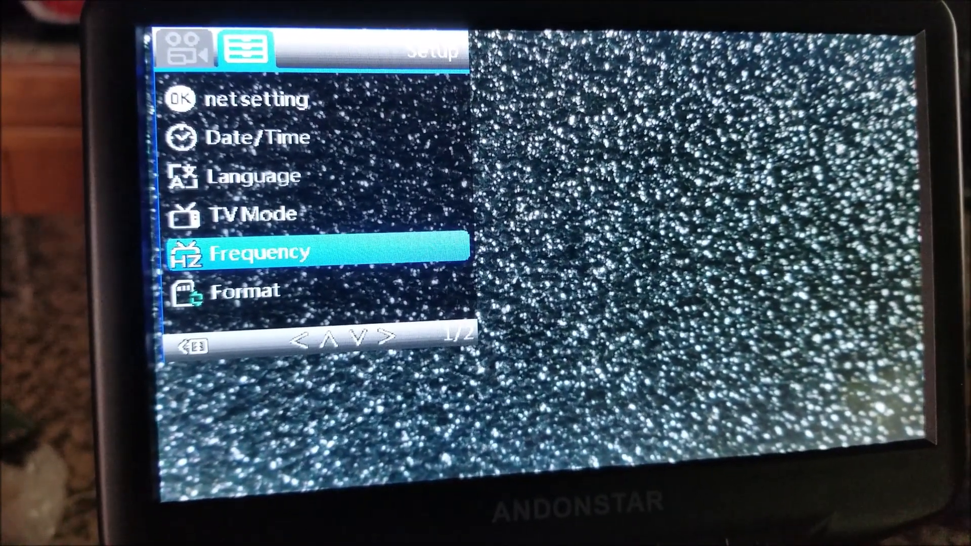
key(Down)
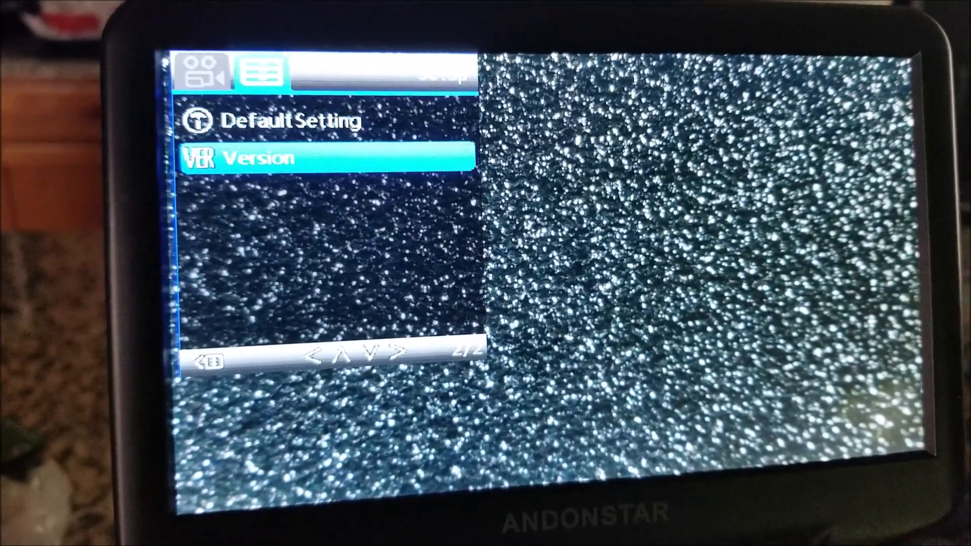
click(310, 159)
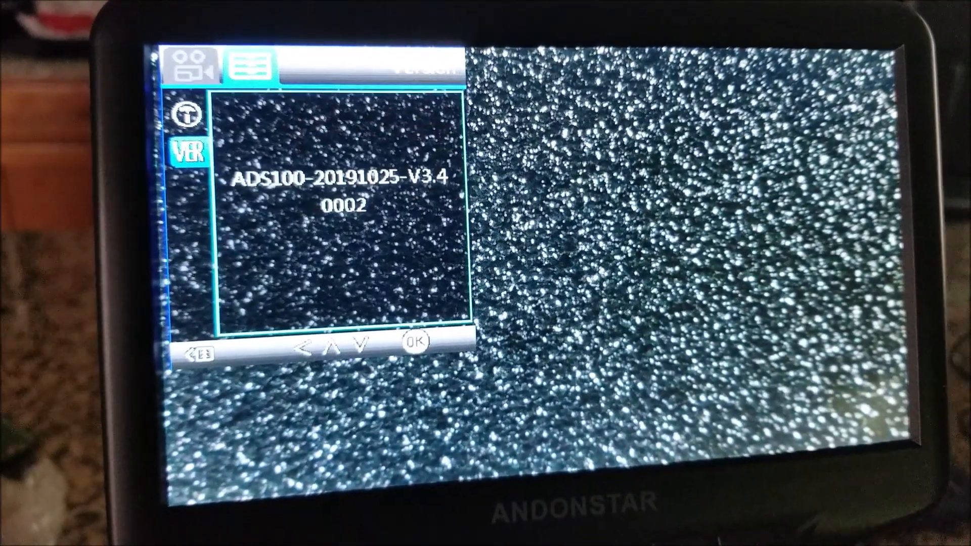